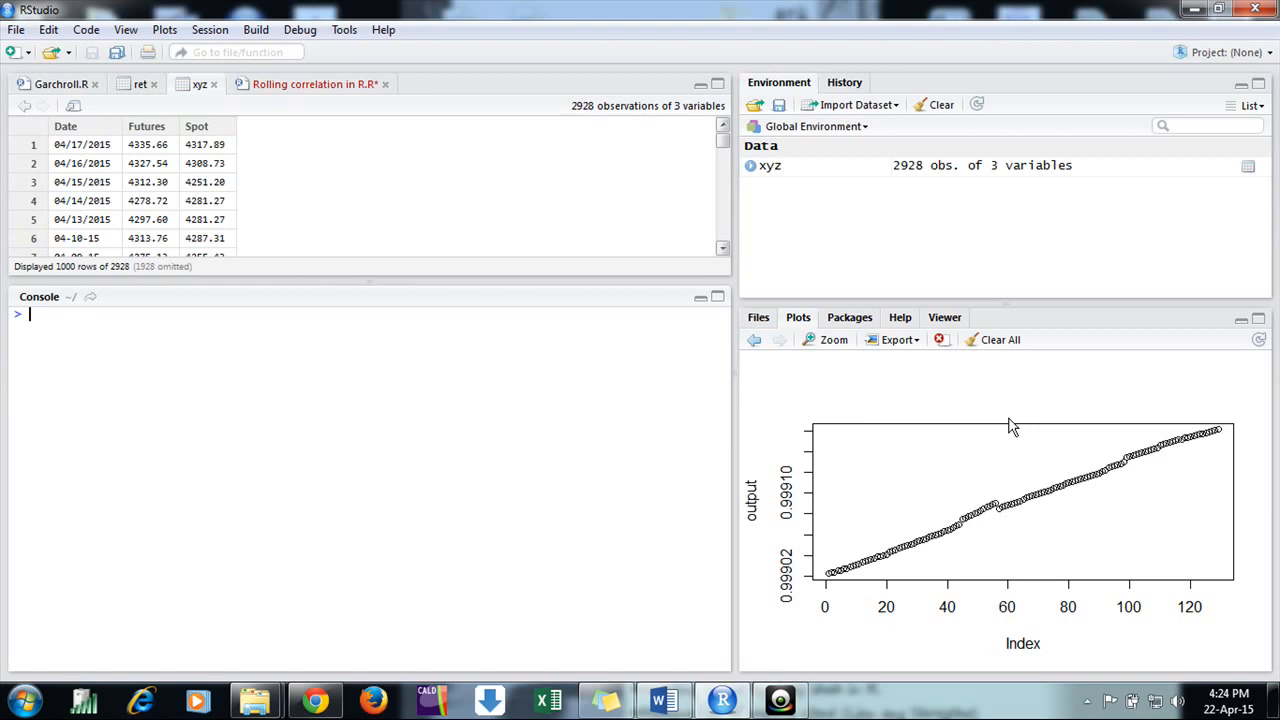
mouse_move(1168, 344)
type("View(xyz)")
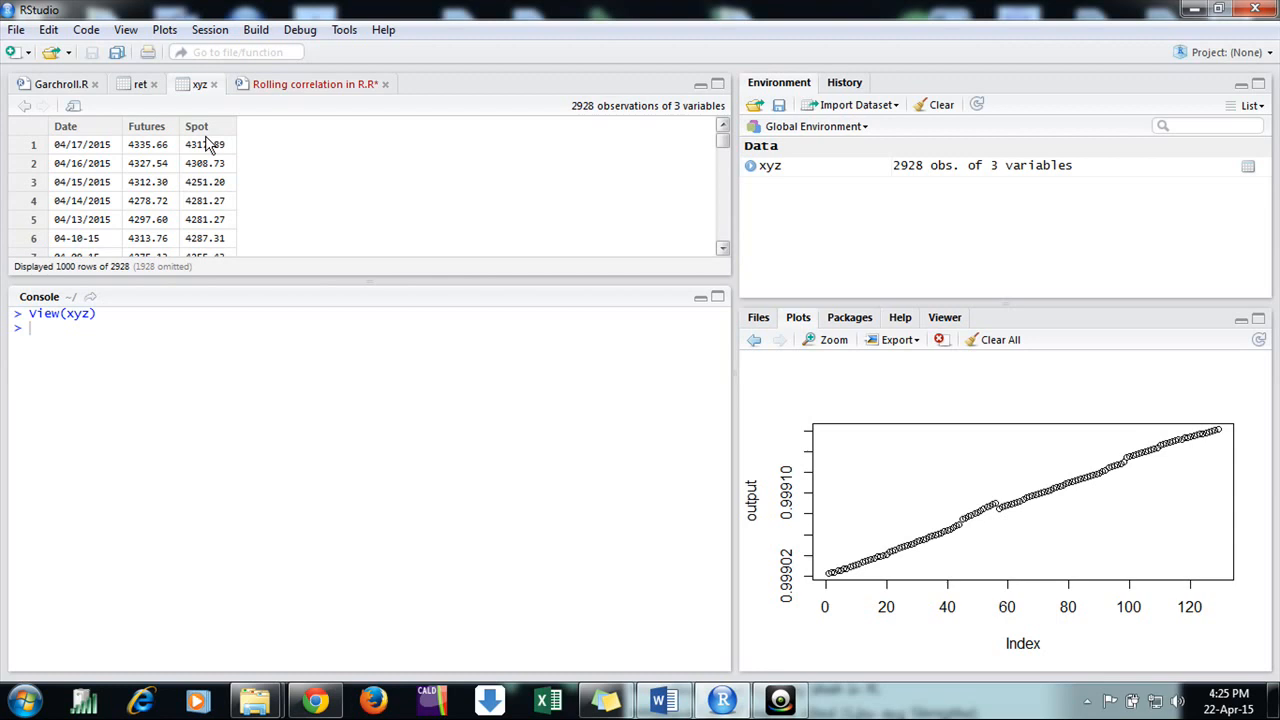
mouse_move(170, 182)
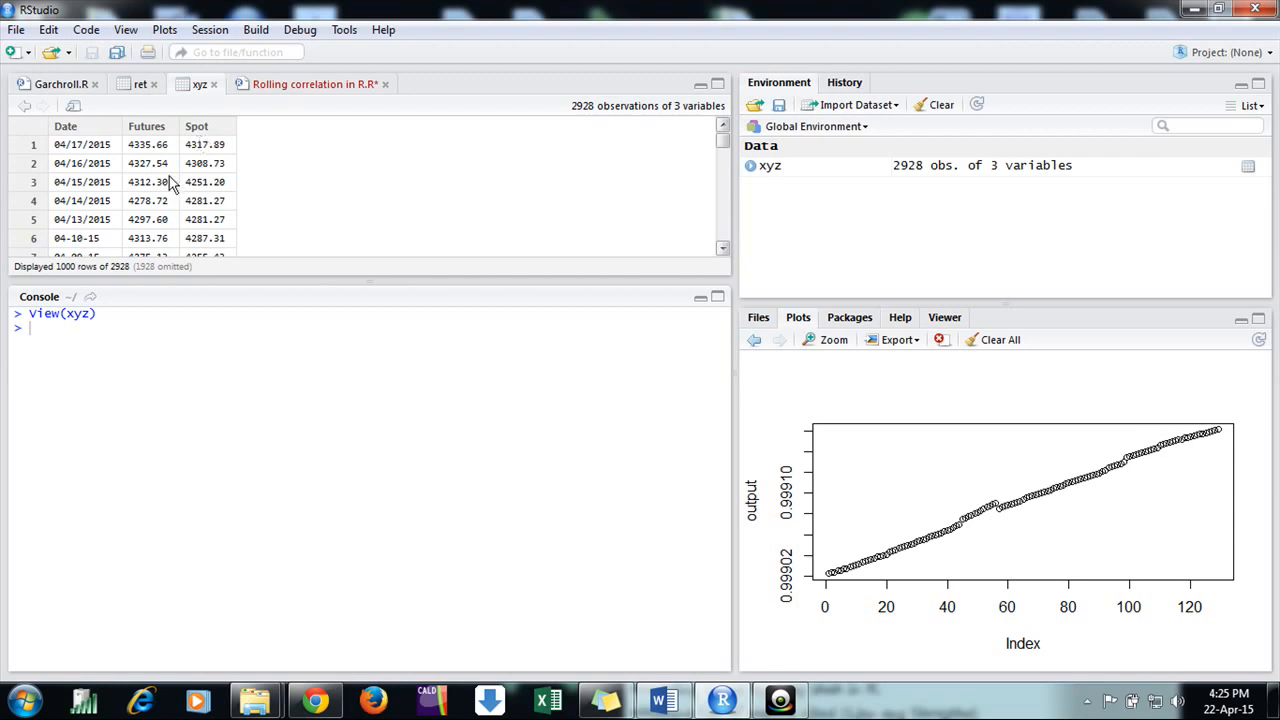
Switch from the xyz data view to the 'Rolling correlation in R.R' script.
left_click(320, 84)
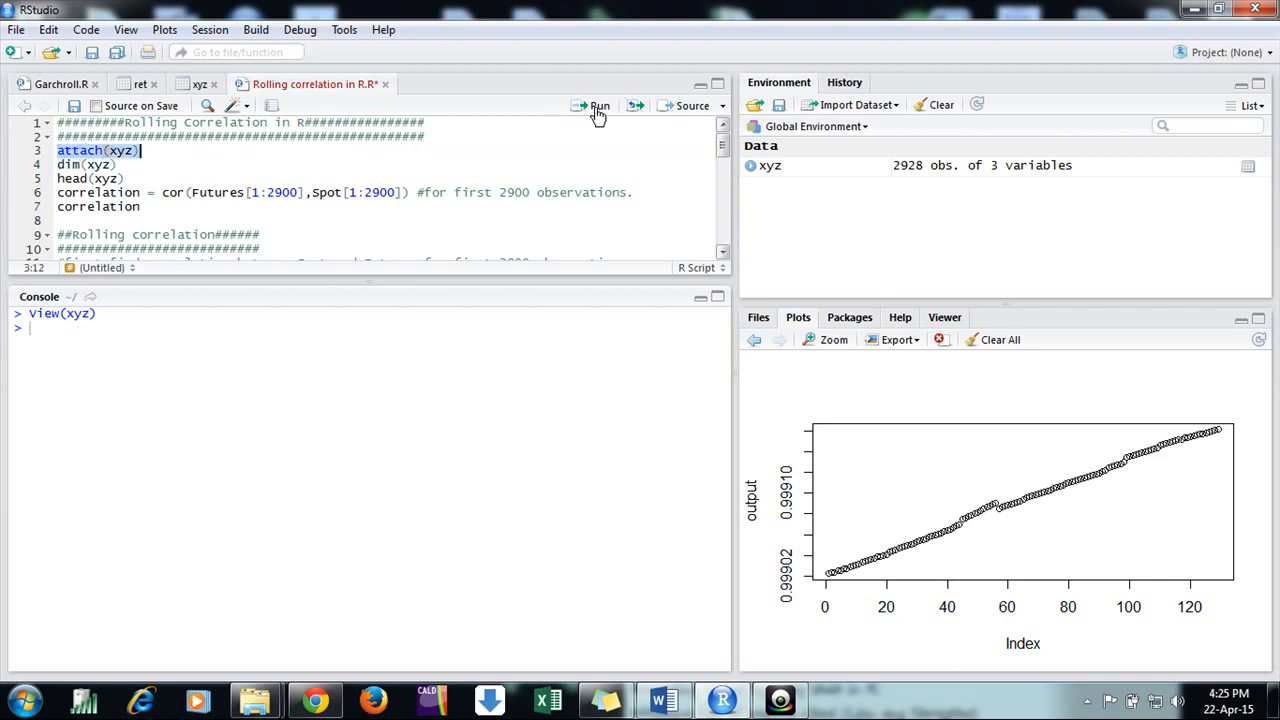
Run attach(xyz), then dim(xyz) and head(xyz), showing 2928 rows and 3 columns.
left_click(594, 105)
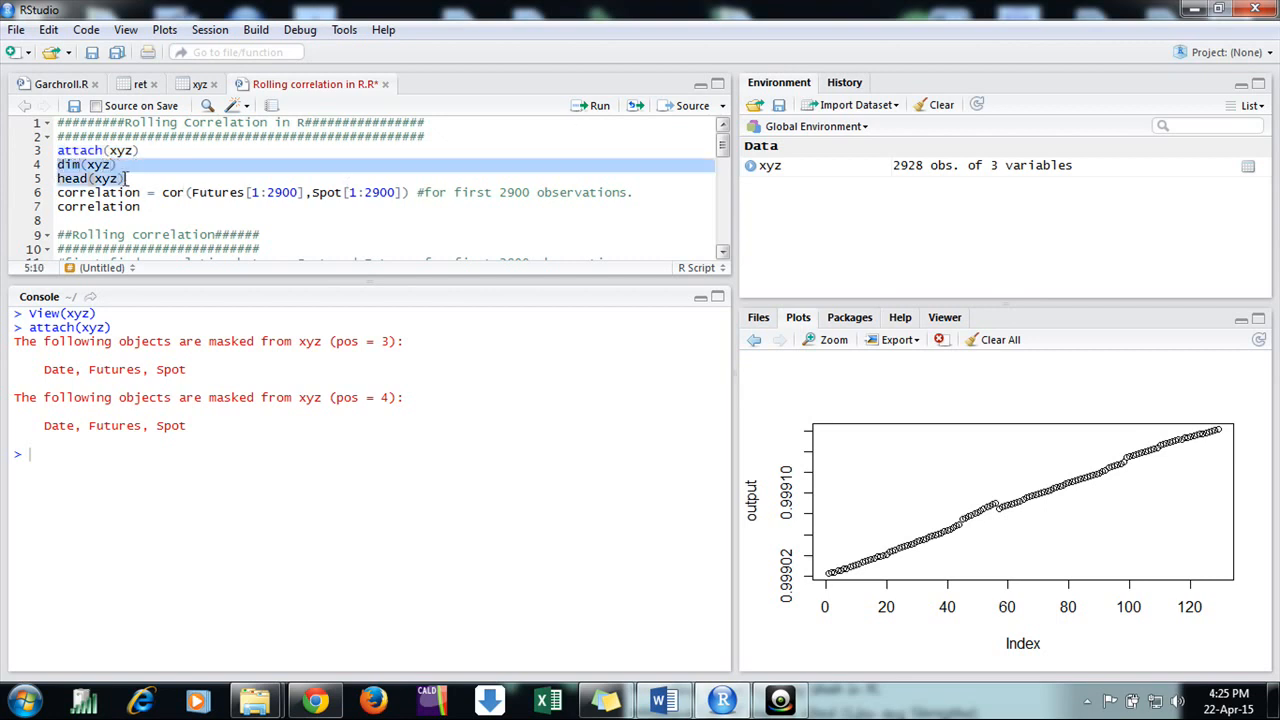
left_click(587, 104)
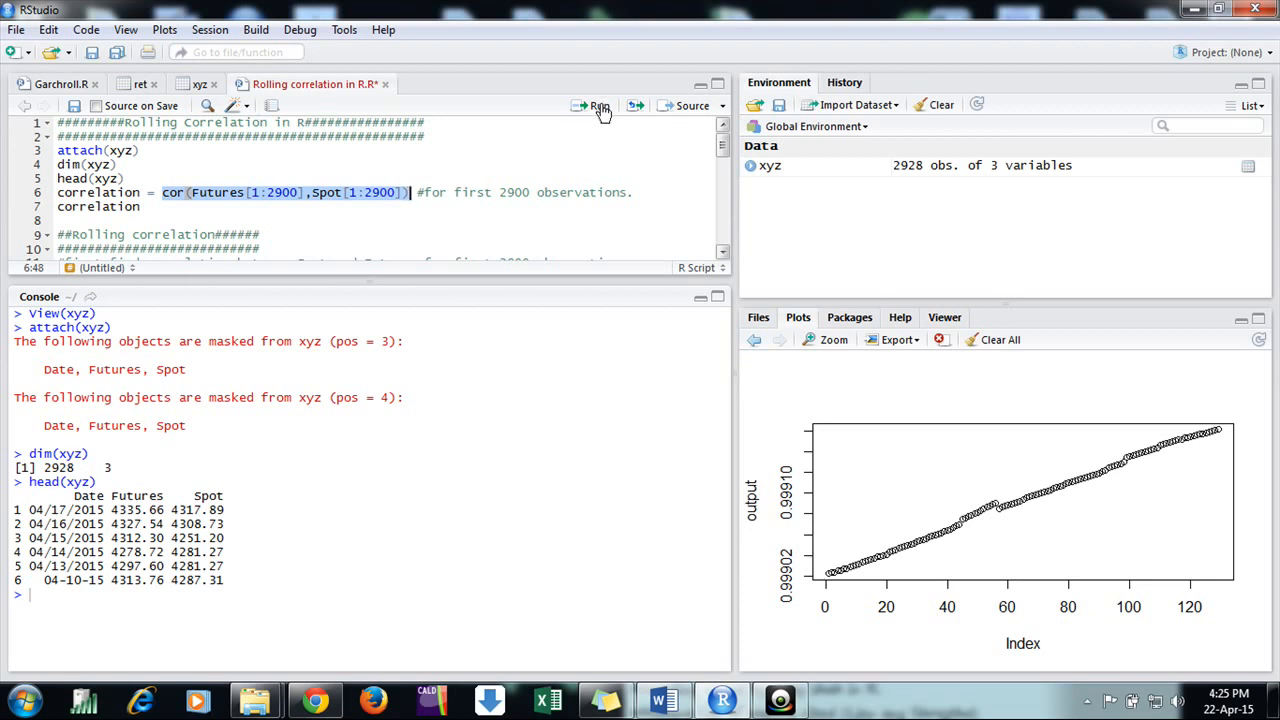
mouse_move(601, 112)
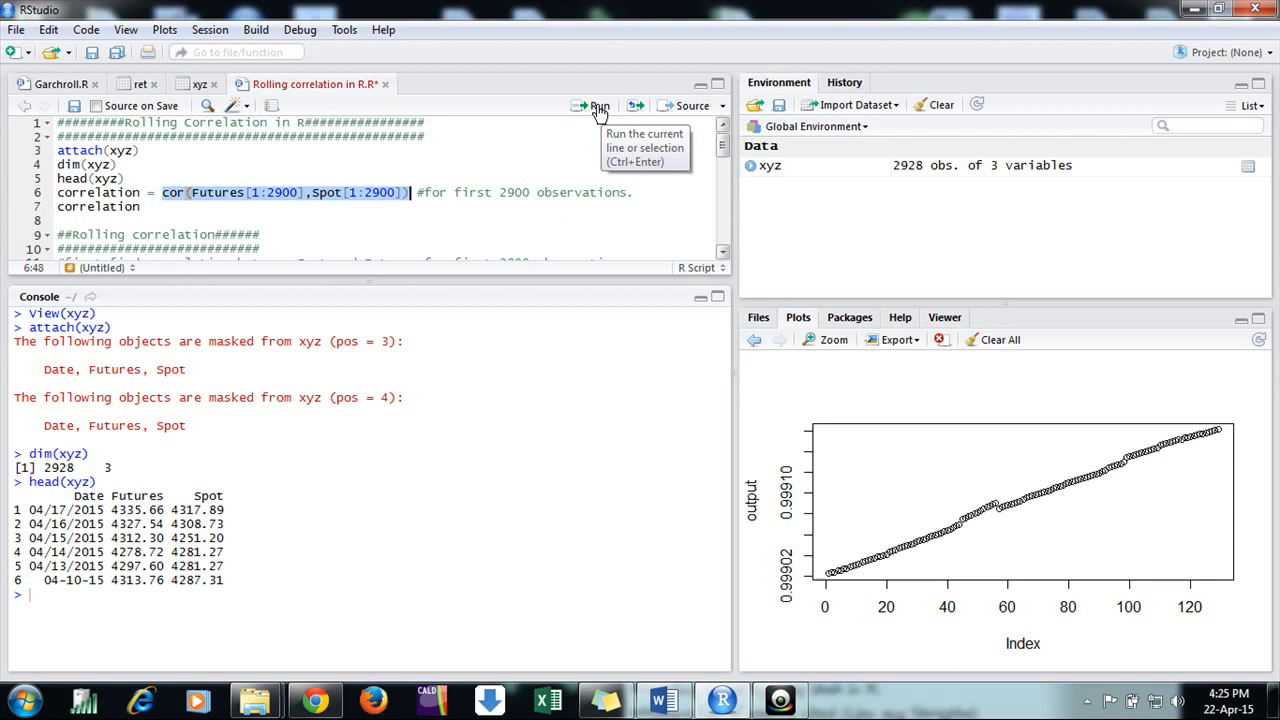
Run cor(Futures[1:2900], Spot[1:2900]), giving 0.9991241, and scroll to the rolling-correlation comments.
left_click(592, 105)
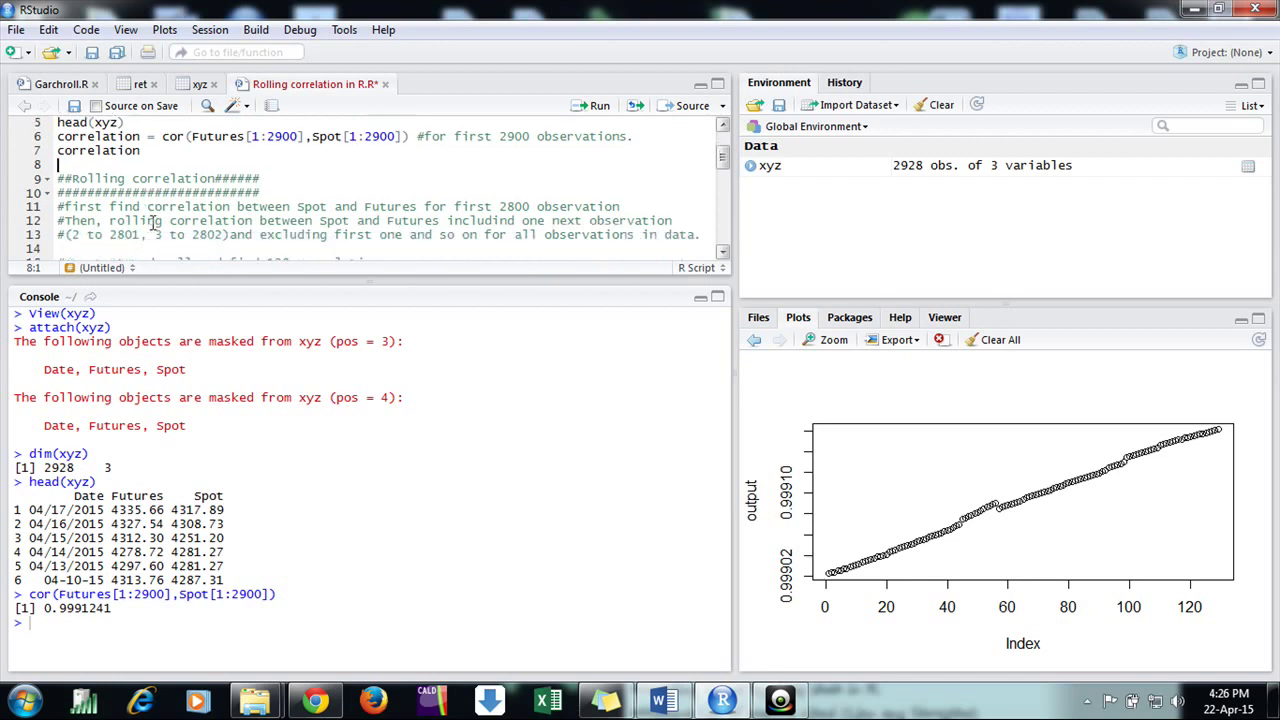
scroll("down", 3)
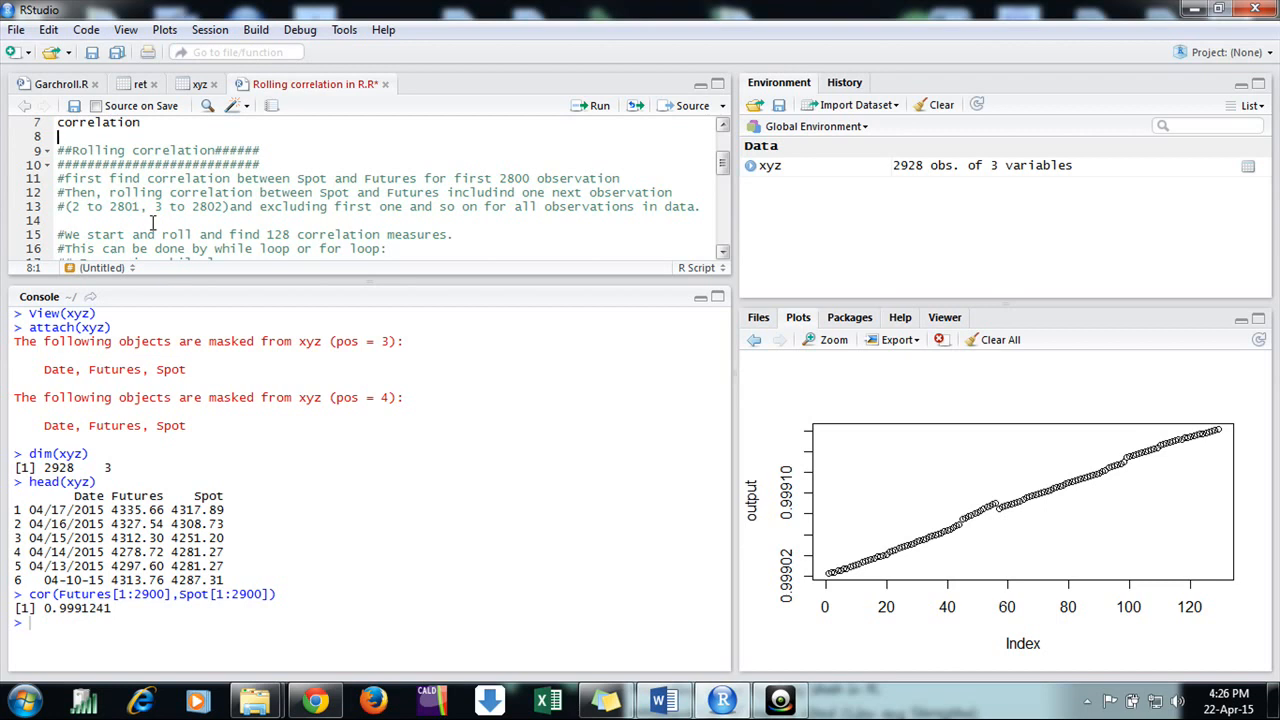
mouse_move(490, 206)
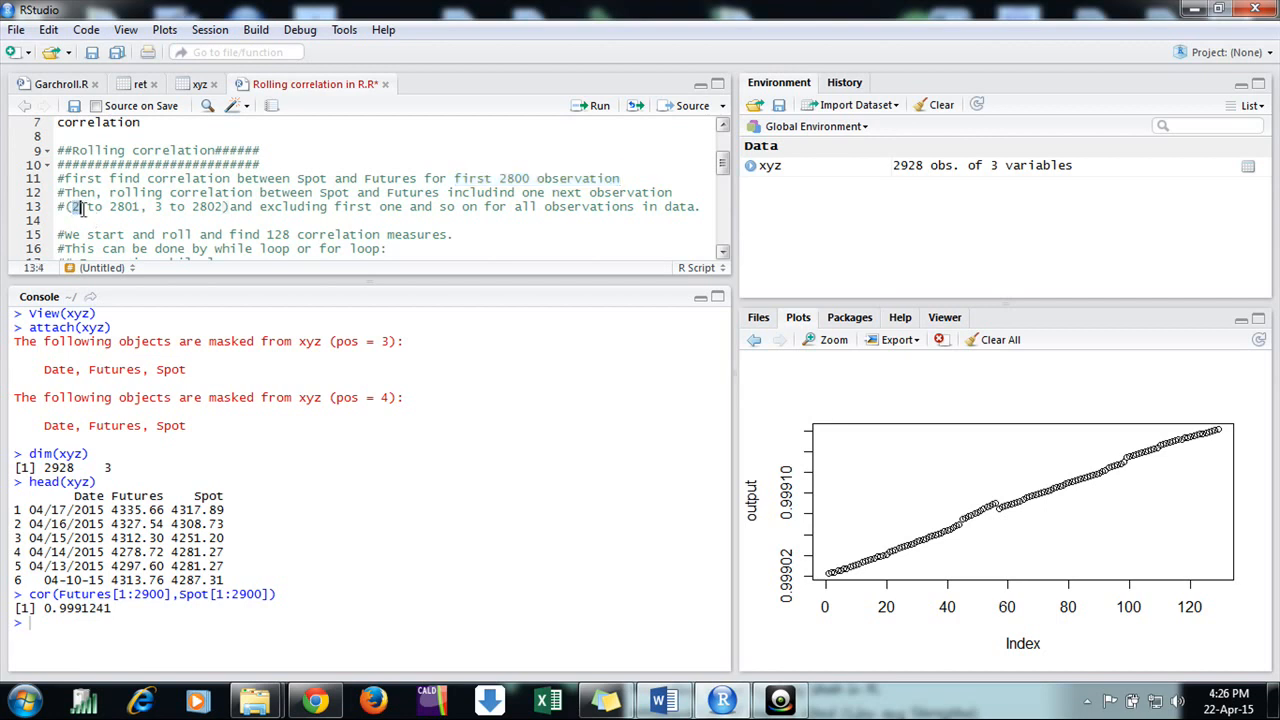
Select the '128' in the line 15 comment to change it to 129.
left_click_drag(77, 206, 143, 206)
type("9")
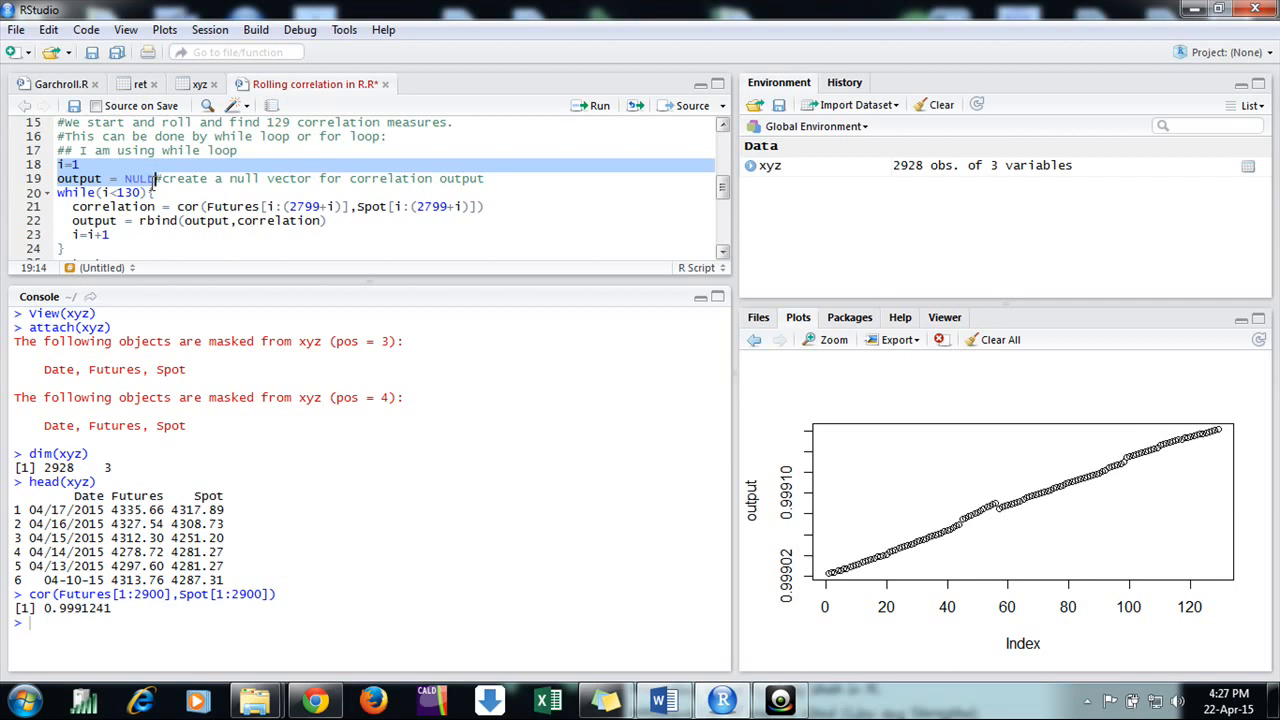
Run i=1 and output=NULL, then the while loop filling output with 129 correlations.
left_click(598, 105)
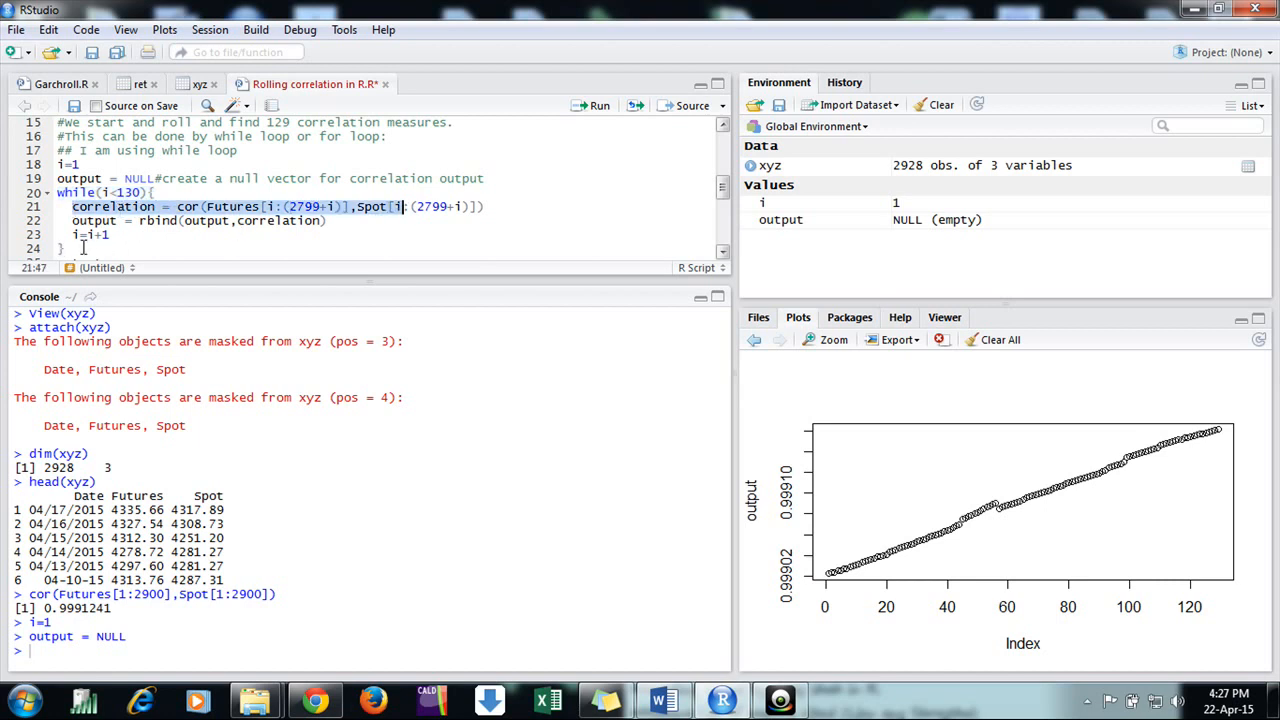
left_click_drag(57, 192, 65, 248)
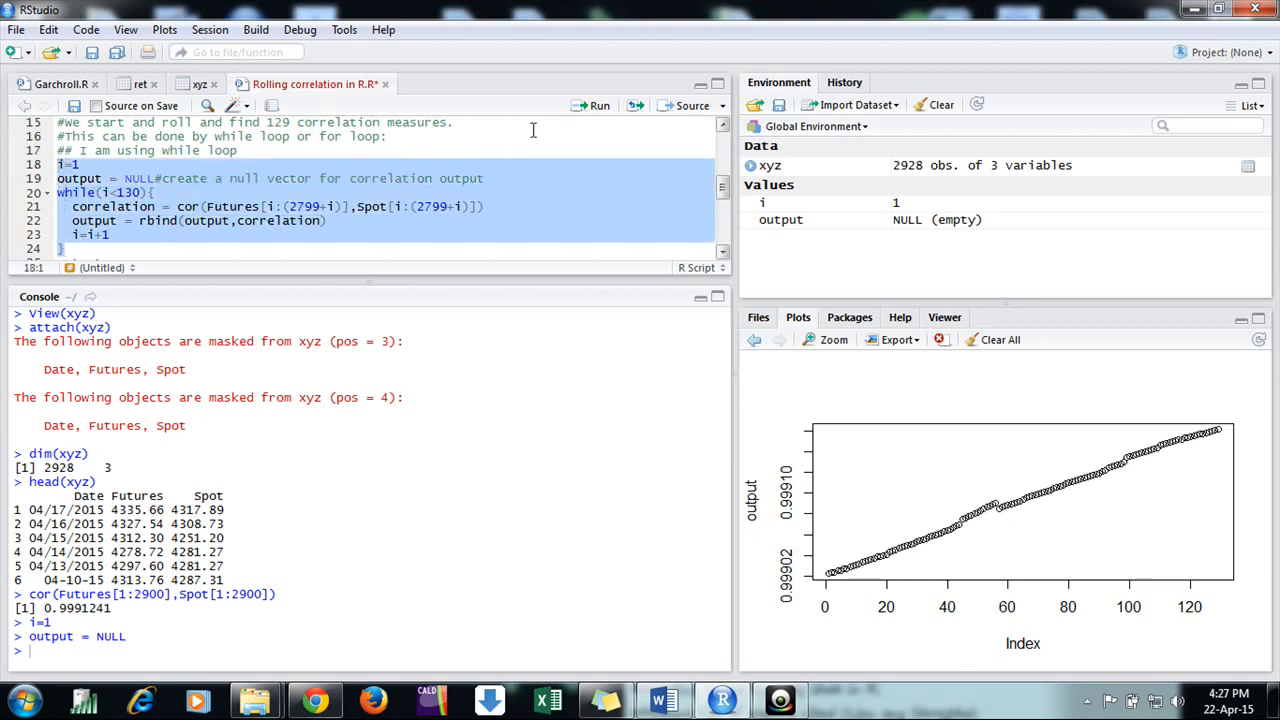
left_click(595, 105)
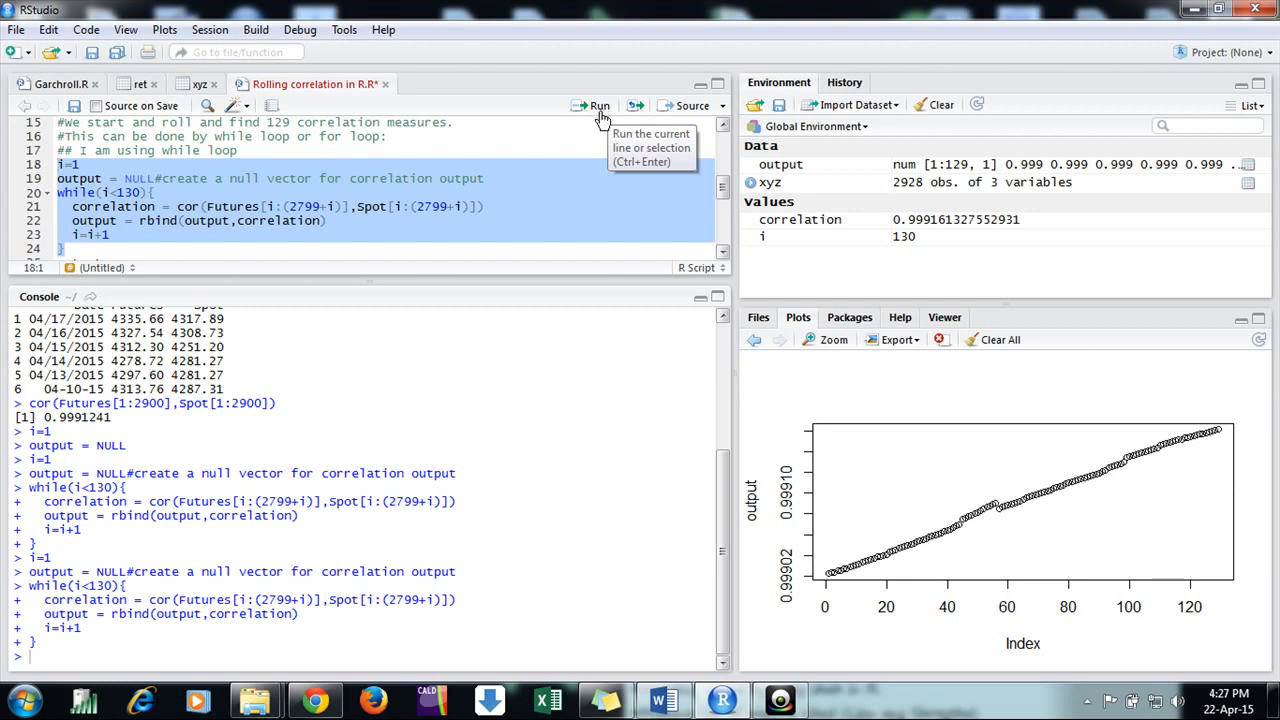
mouse_move(882, 162)
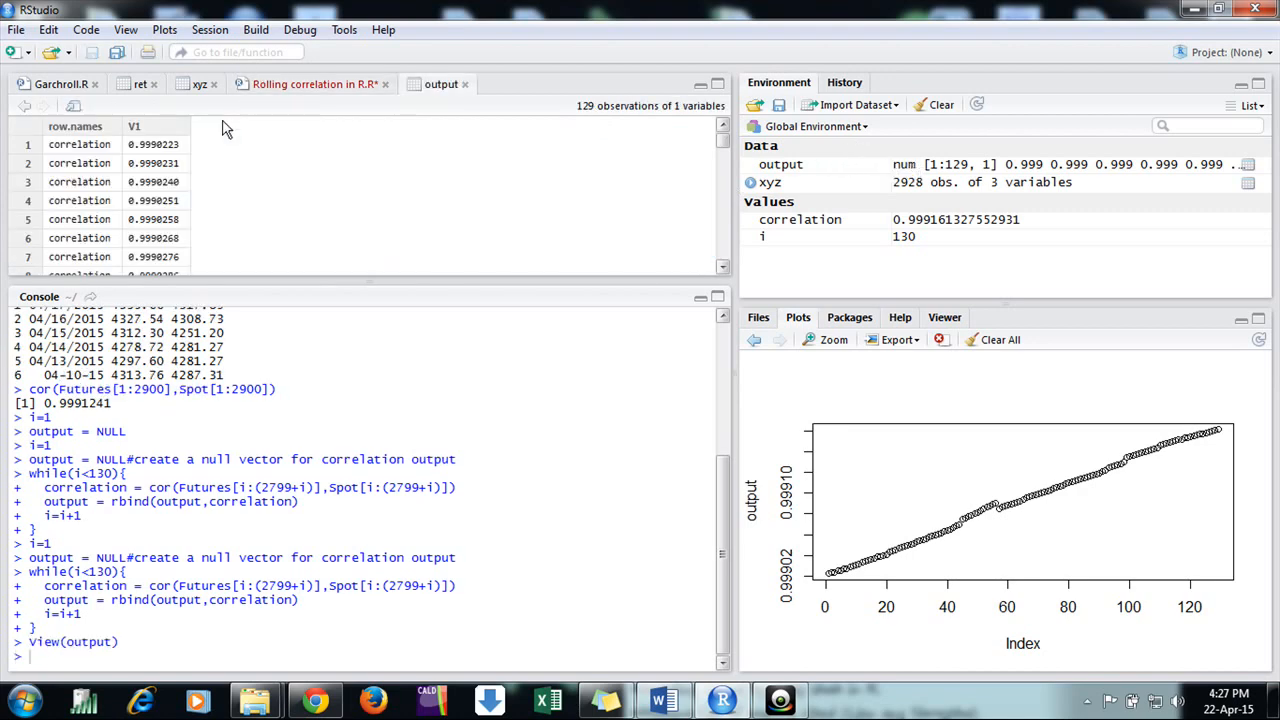
mouse_move(402, 48)
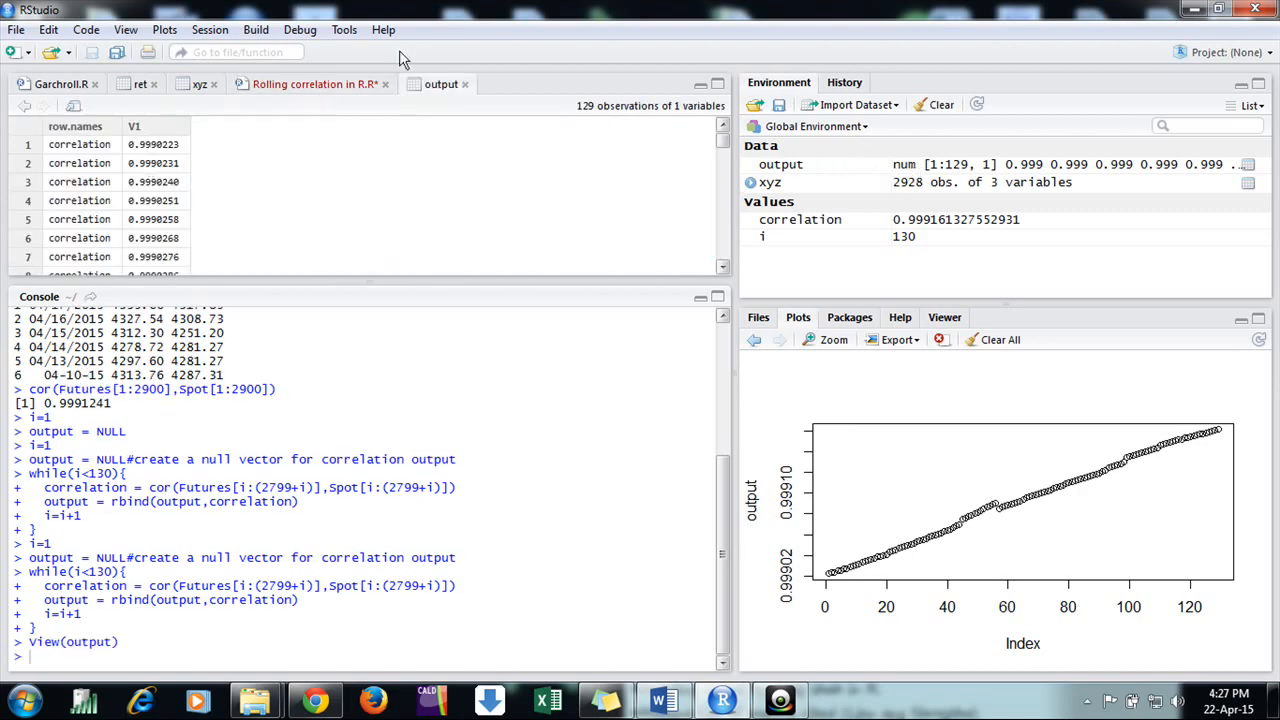
Return to the script, run dim(output) confirming 129 by 1, and send plot(output).
left_click(322, 84)
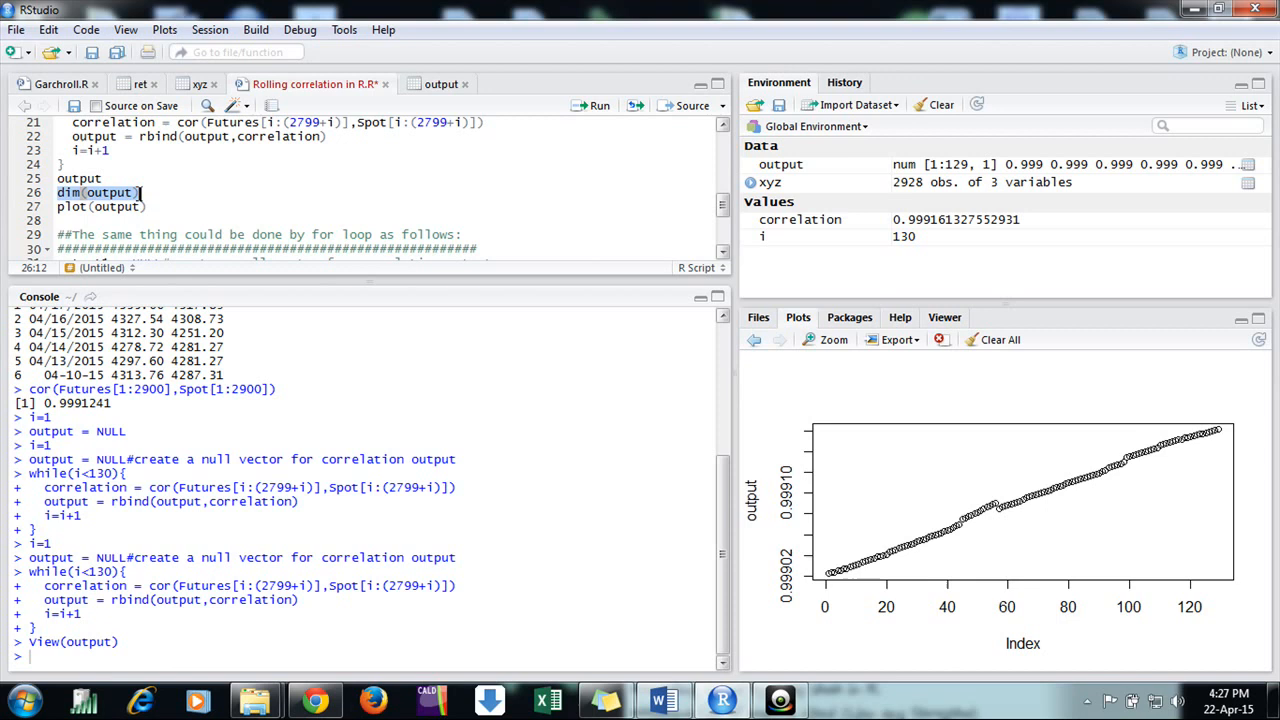
left_click(597, 105)
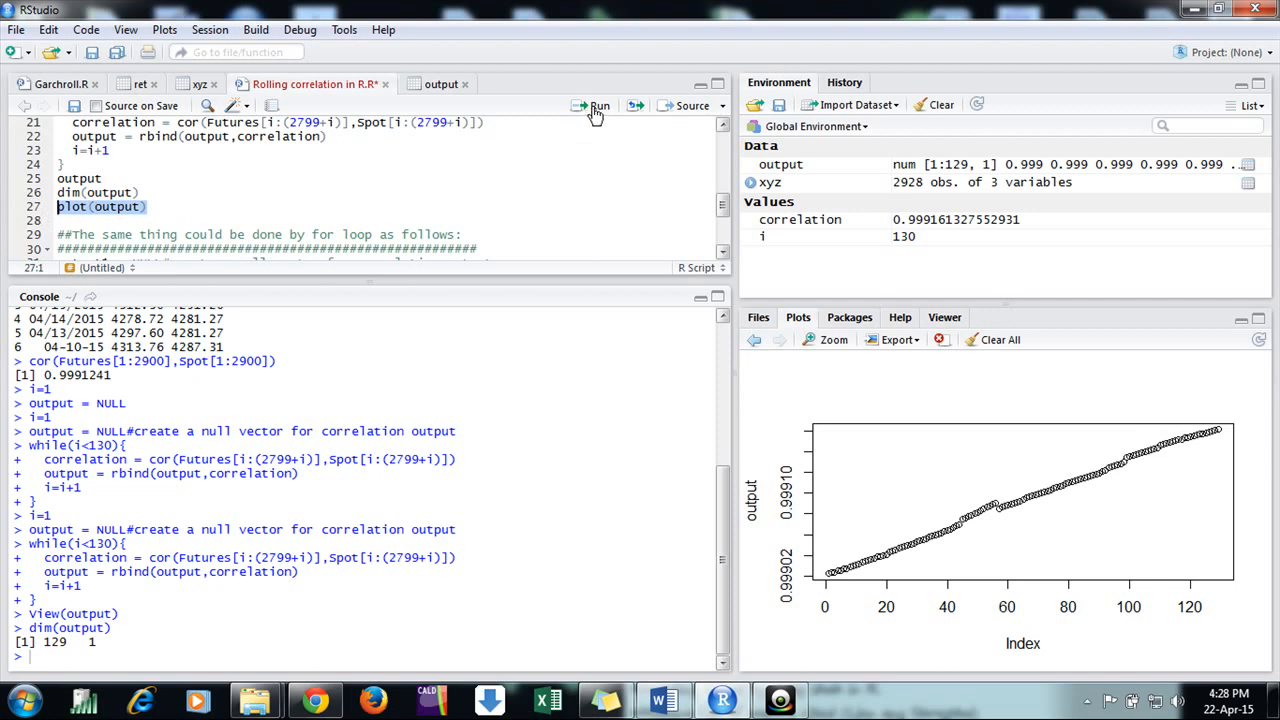
left_click(586, 105)
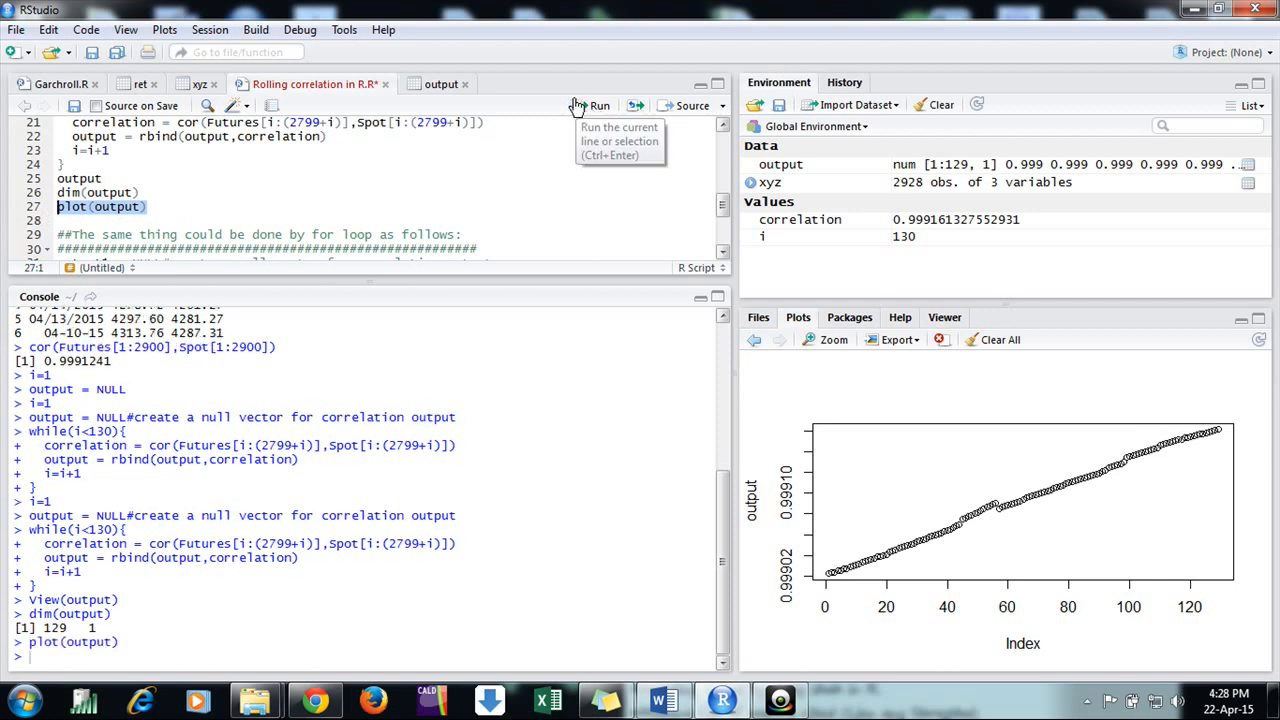
mouse_move(775, 468)
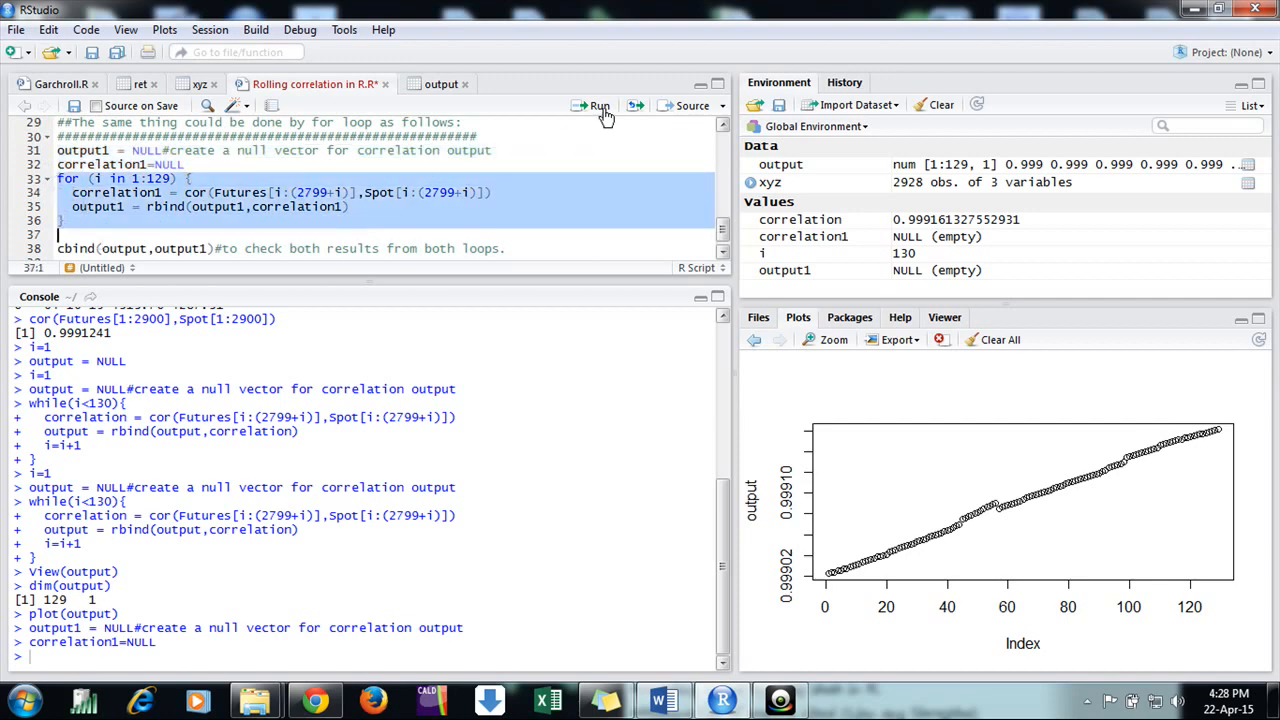
Run the for loop that stores 129 rolling correlations in output1.
left_click(595, 106)
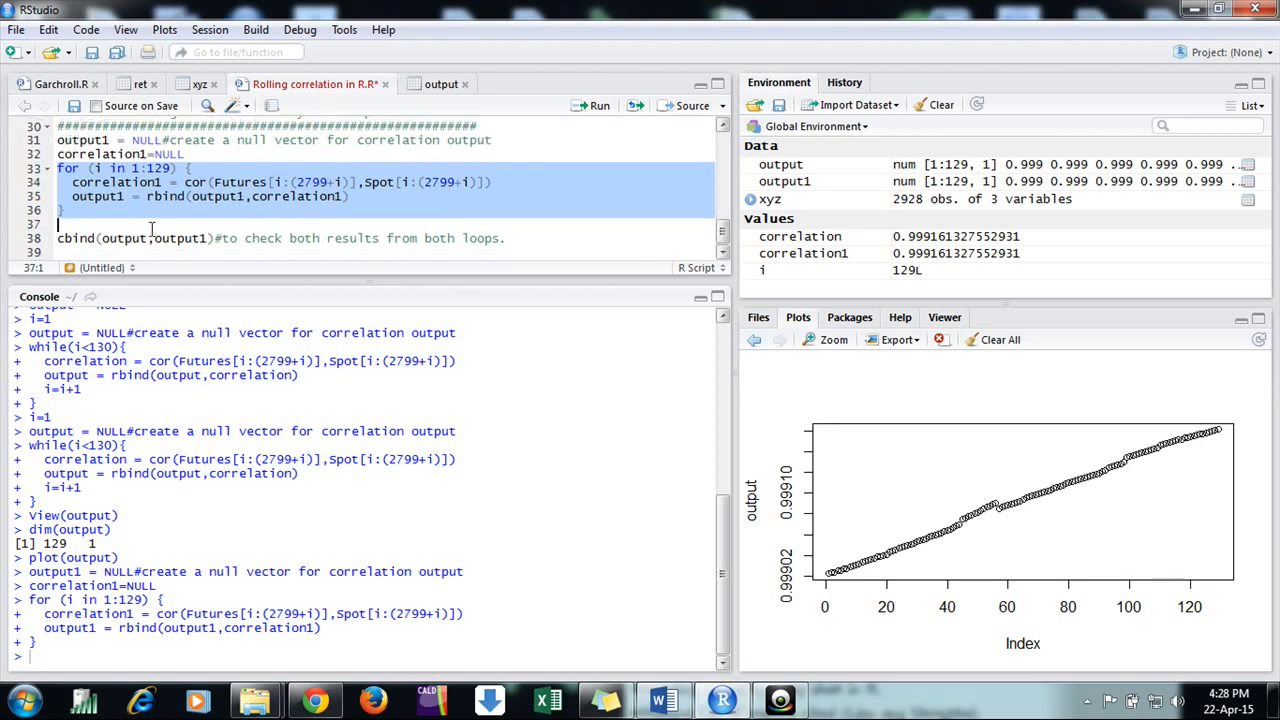